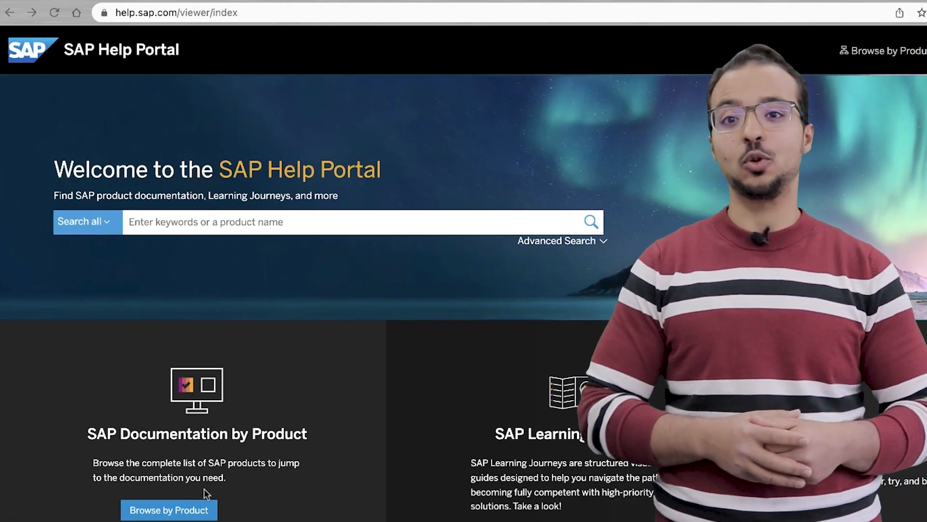
# - Open the SAP product finder and scroll through the Enterprise Management product list
pyautogui.click(169, 509)
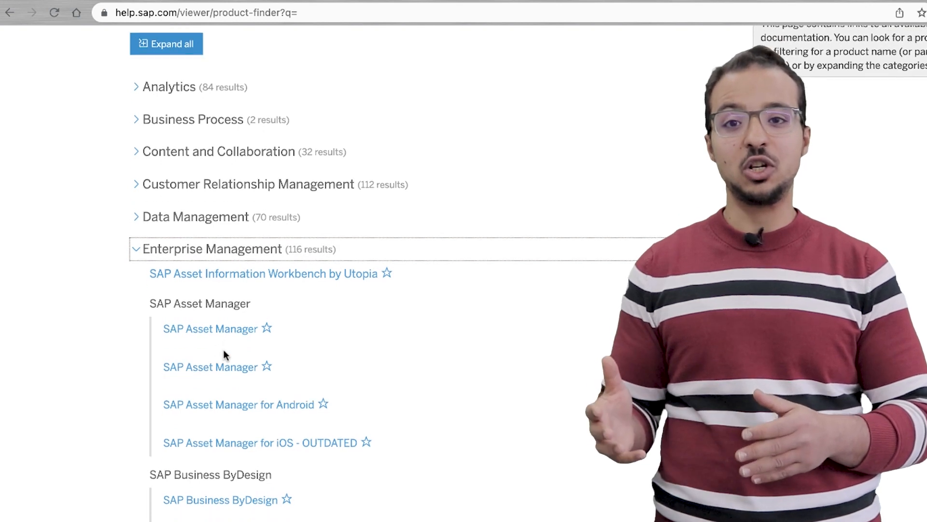
pyautogui.scroll(-3)
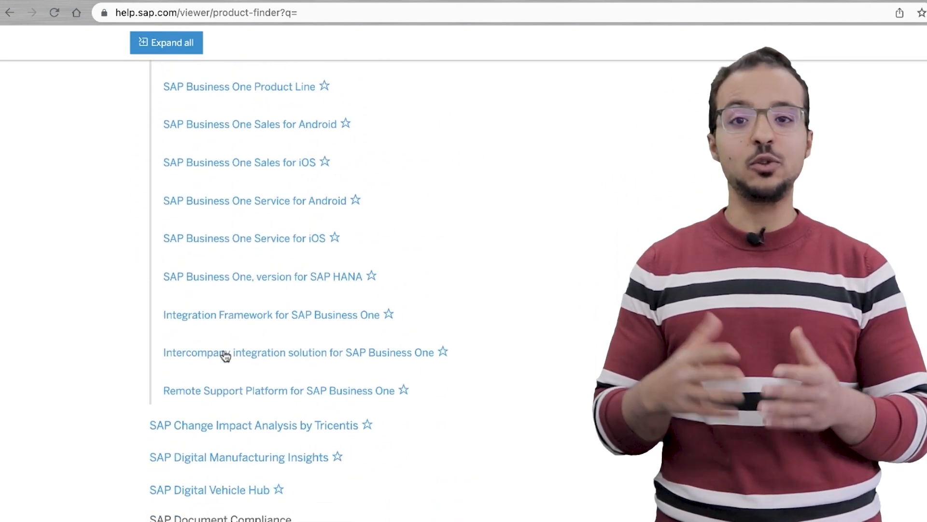
pyautogui.scroll(-3)
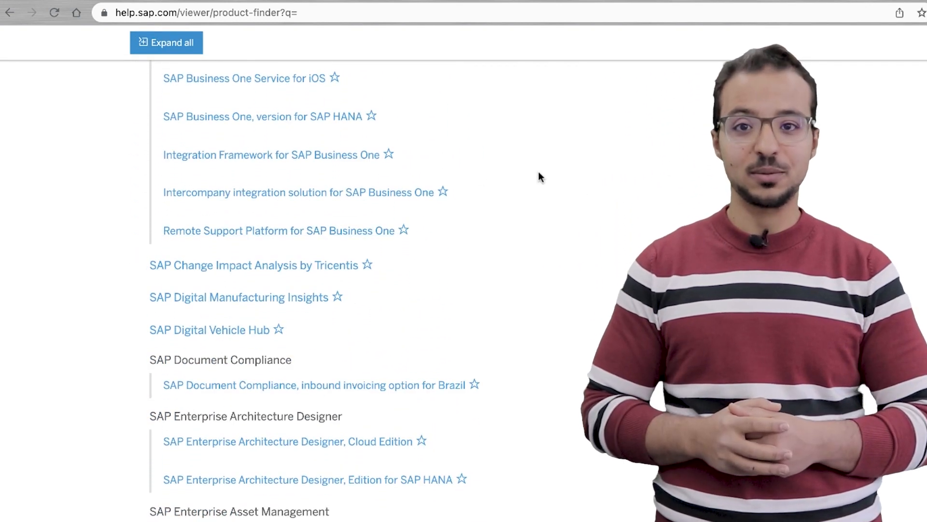